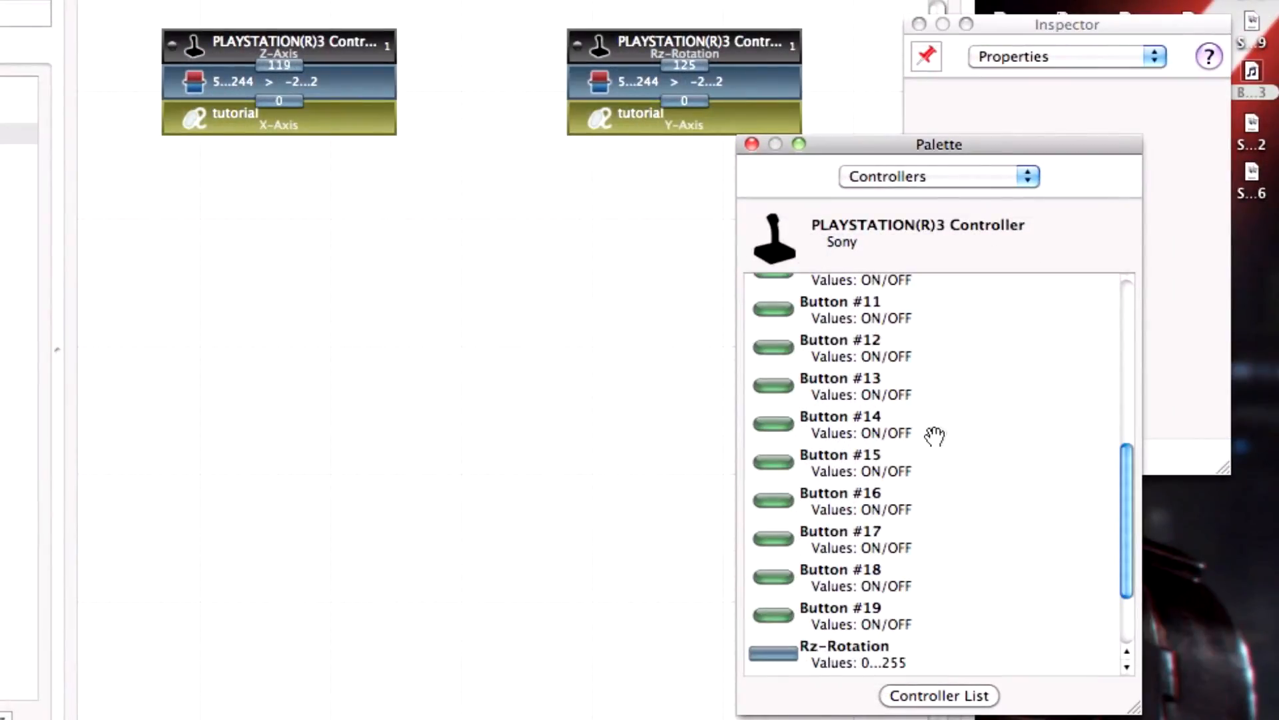
Step: Drag Button #15 from the PS3 controller list onto the programming page
{"action": "scroll", "scroll_direction": "down", "scroll_amount": 3}
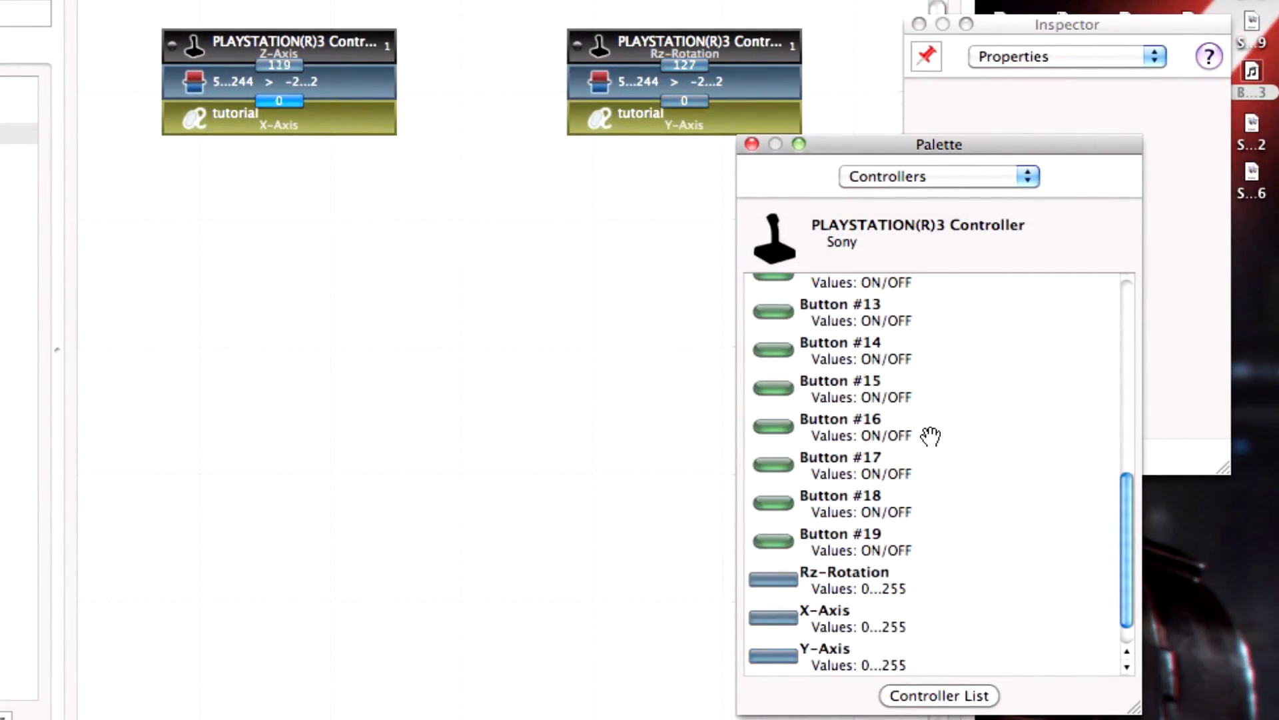
{"action": "mouse_move", "coordinate": [881, 400]}
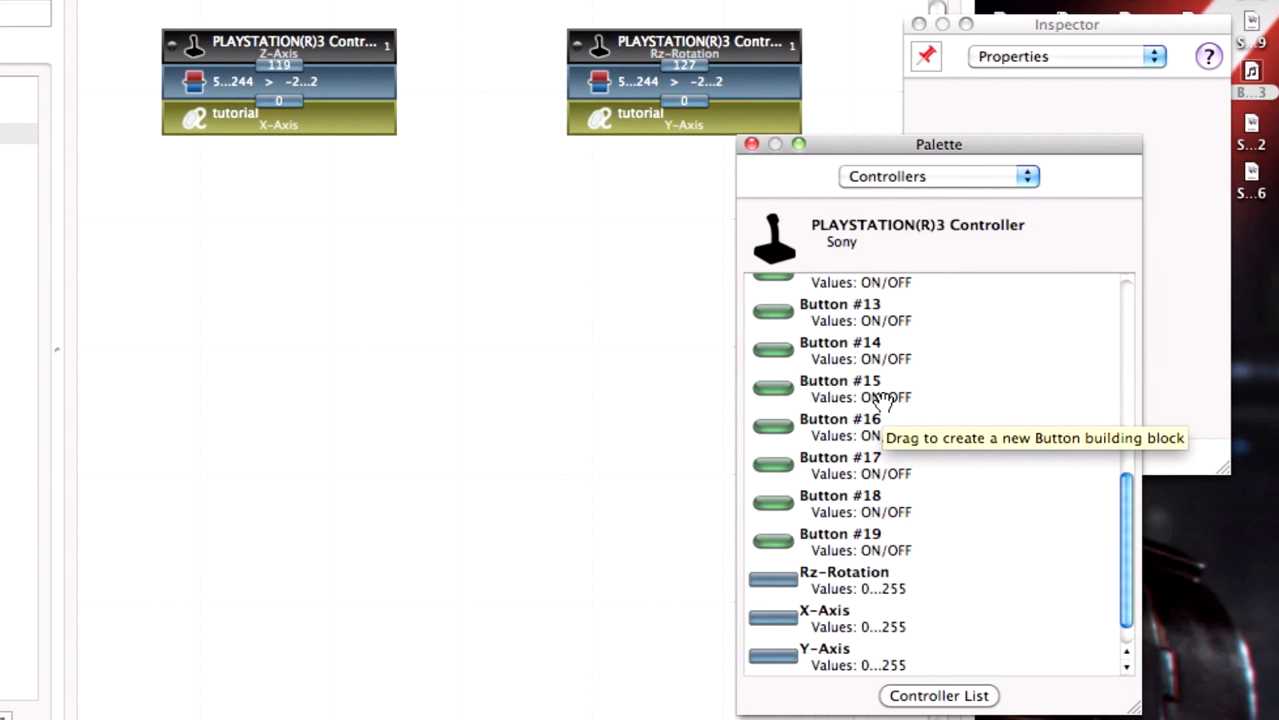
{"action": "scroll", "scroll_direction": "up", "scroll_amount": 3}
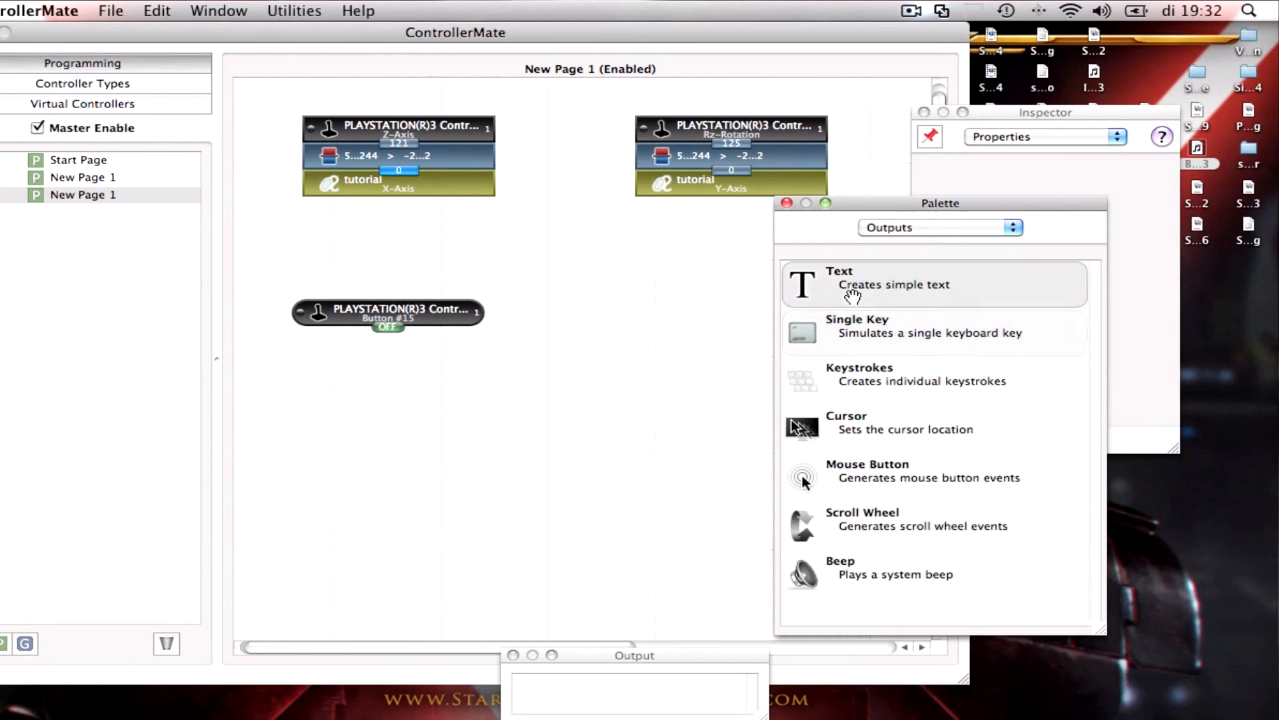
{"action": "mouse_move", "coordinate": [922, 339]}
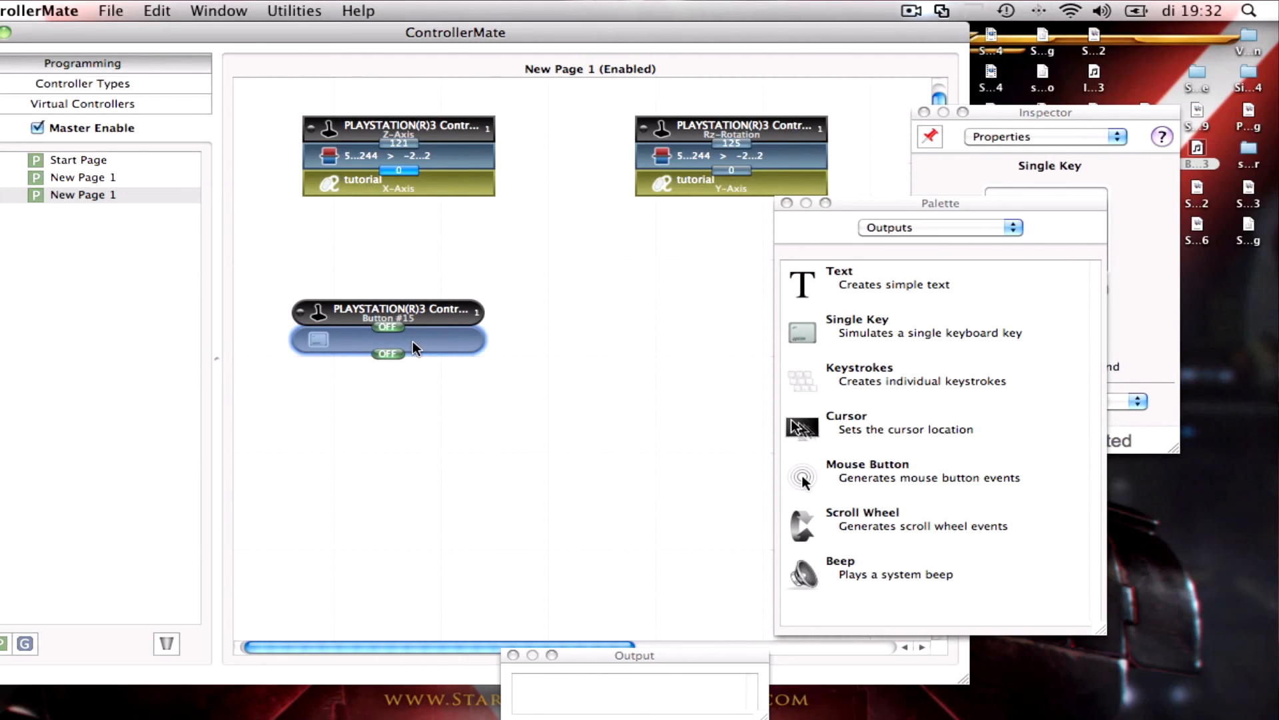
{"action": "mouse_move", "coordinate": [1133, 174]}
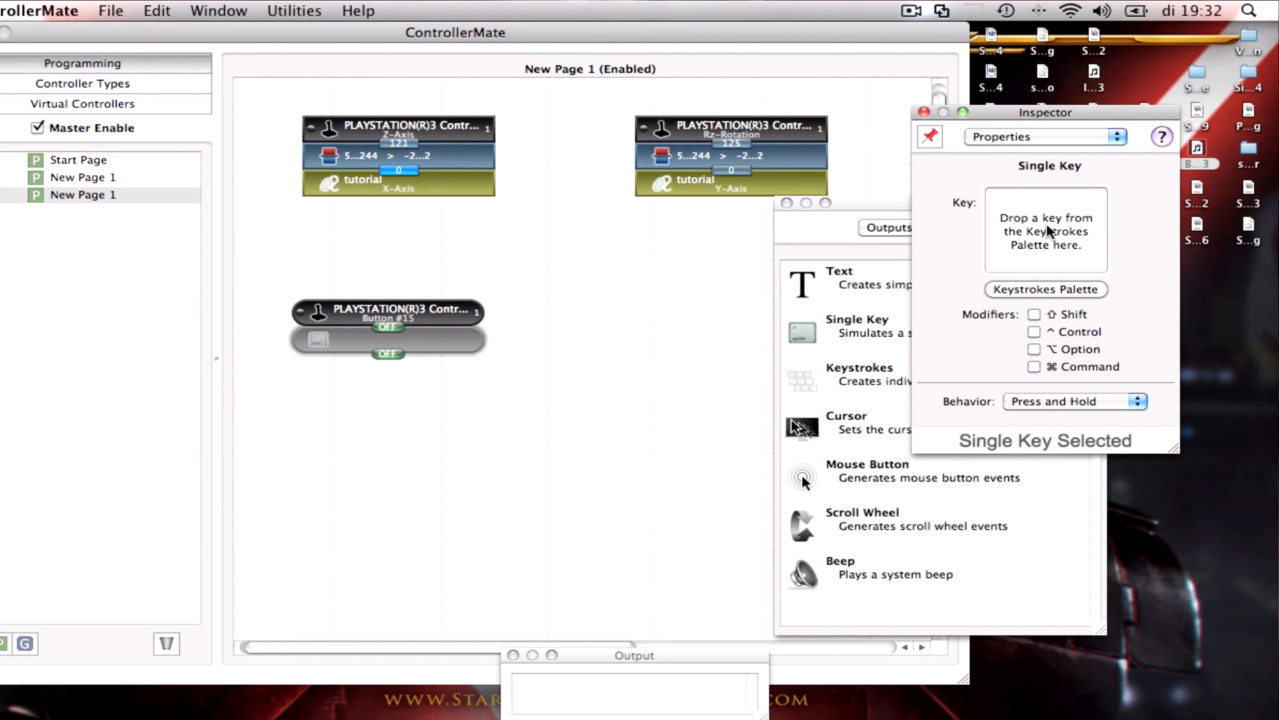
{"action": "mouse_move", "coordinate": [1135, 245]}
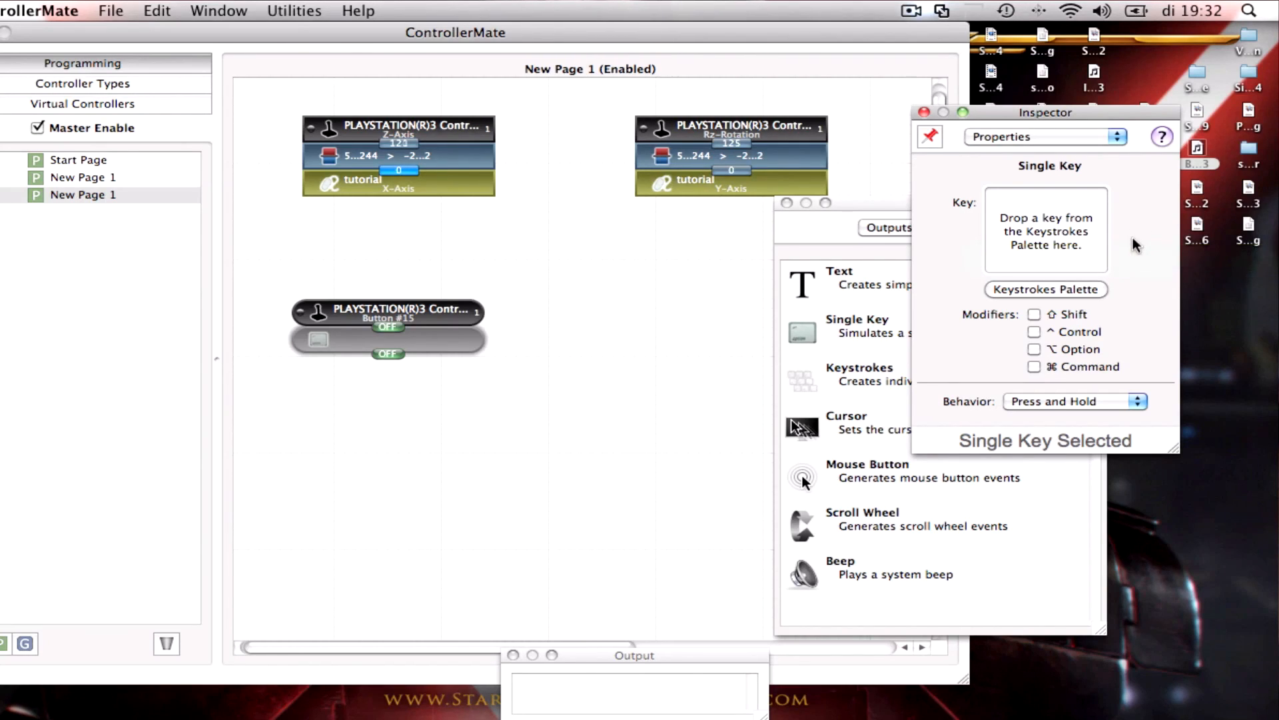
{"action": "mouse_move", "coordinate": [1088, 292]}
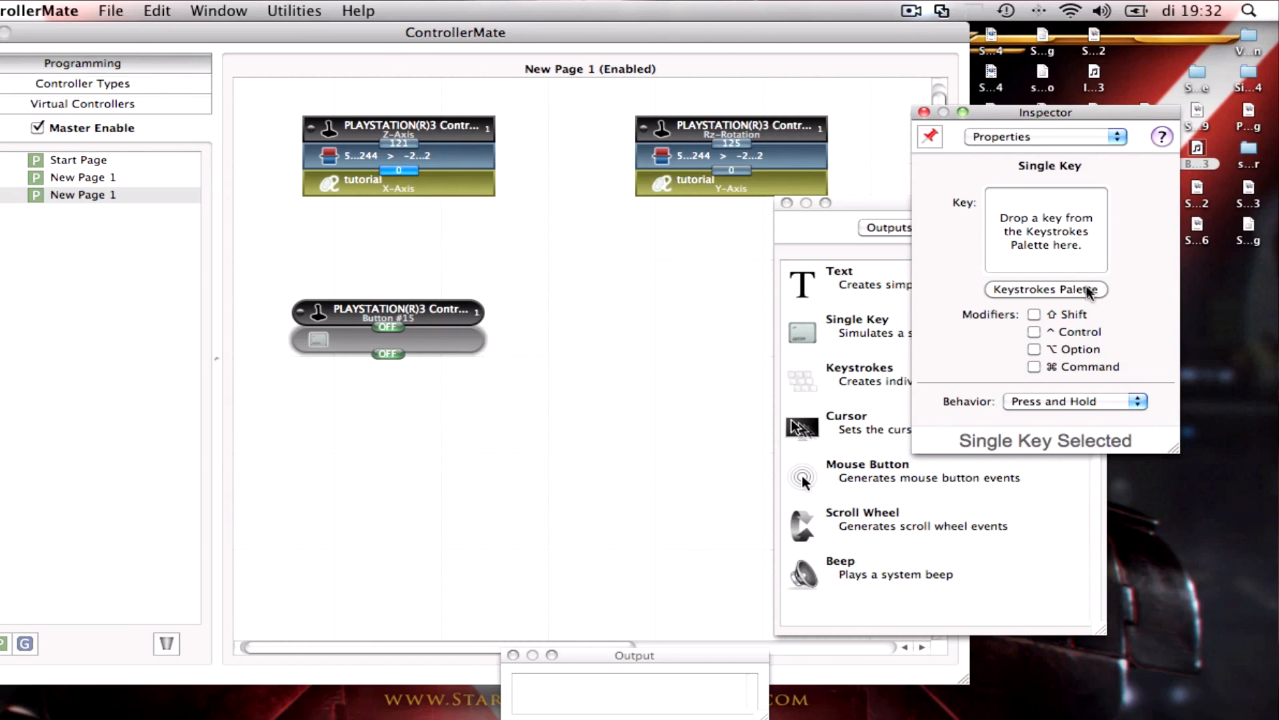
Step: Assign the space key to Button #15's Single Key output from the Keystrokes palette
{"action": "left_click", "coordinate": [1045, 290]}
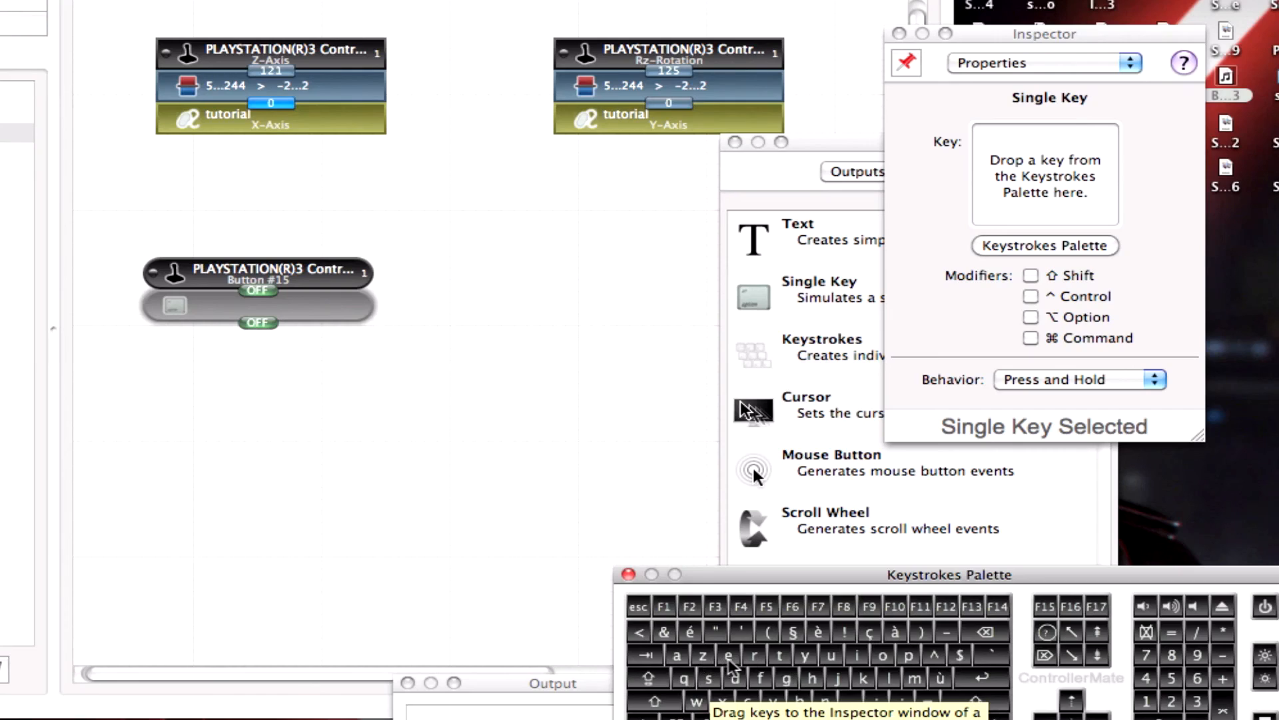
{"action": "mouse_move", "coordinate": [734, 668]}
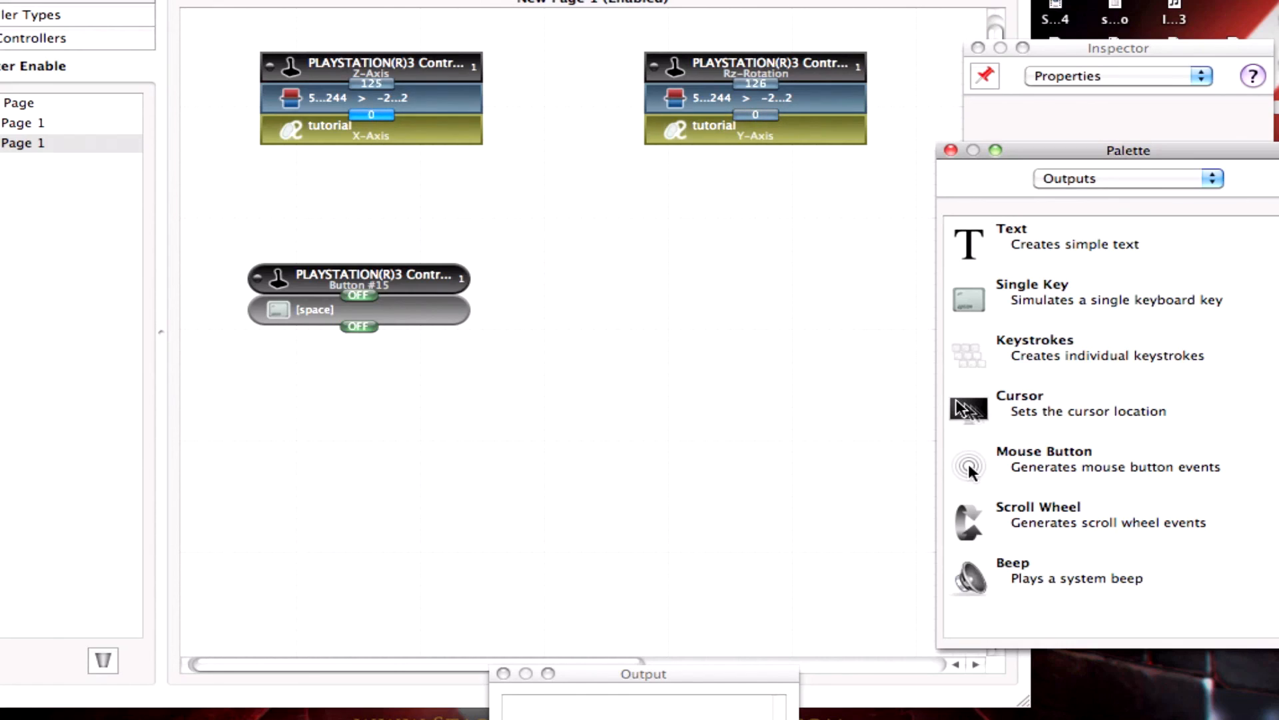
{"action": "left_click", "coordinate": [1129, 178]}
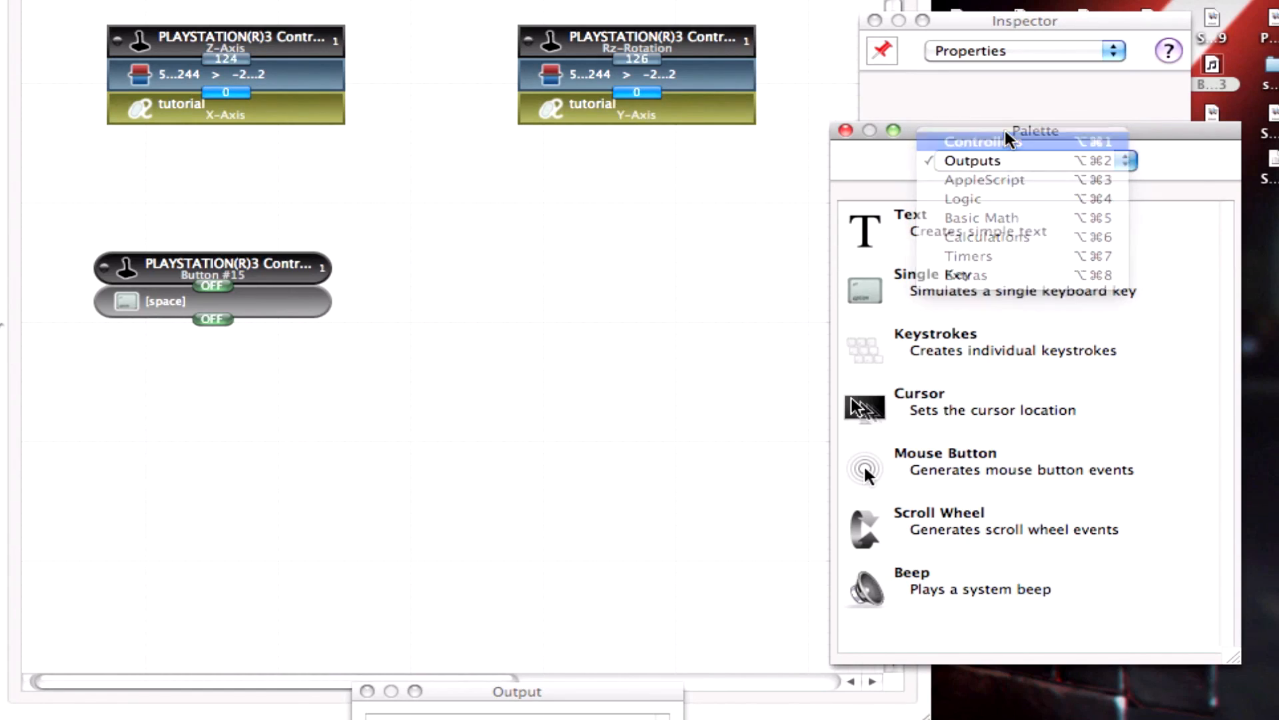
Step: Drag Button #11 from the Controllers palette onto the page and return to the Outputs palette
{"action": "left_click", "coordinate": [984, 142]}
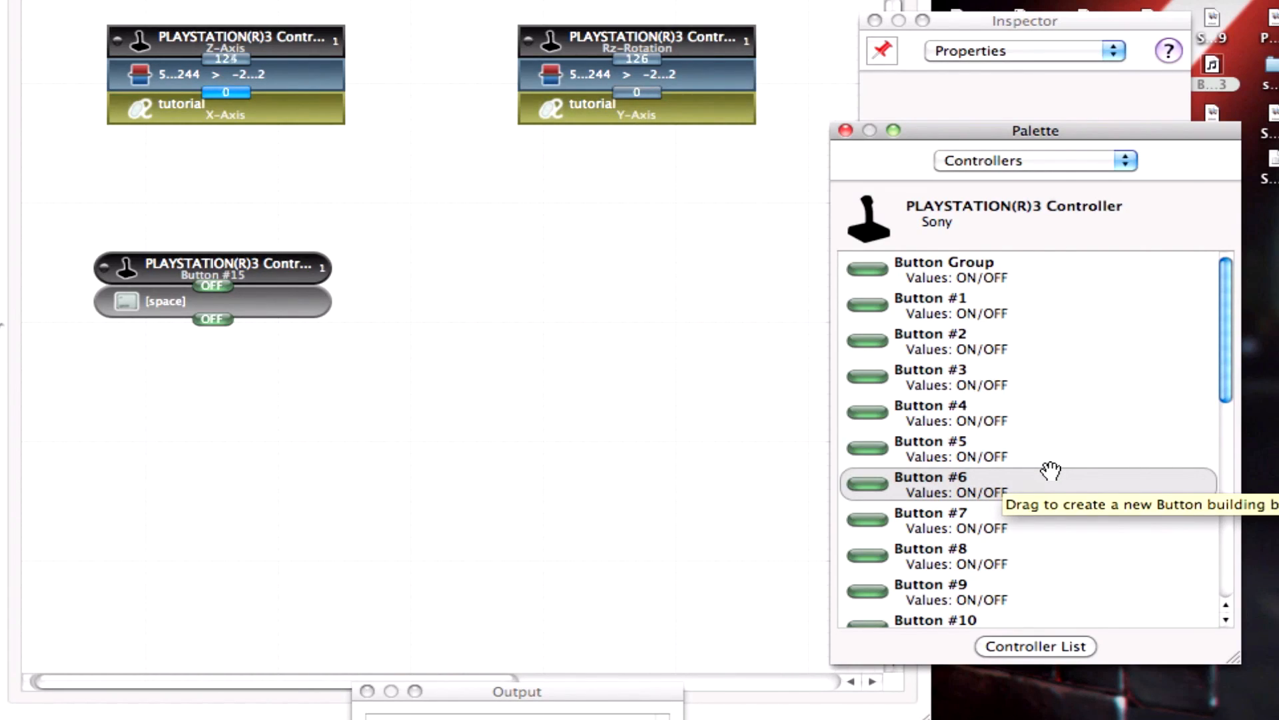
{"action": "scroll", "scroll_direction": "down", "scroll_amount": 3}
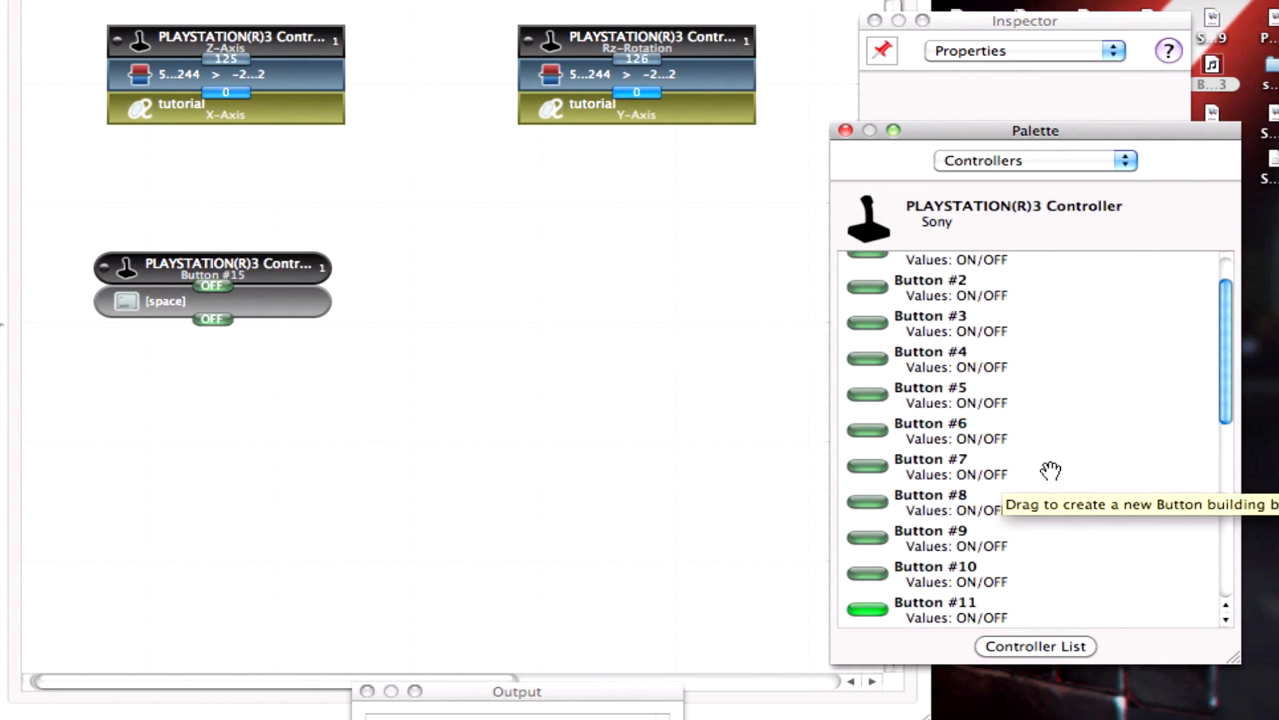
{"action": "scroll", "scroll_direction": "down", "scroll_amount": 3}
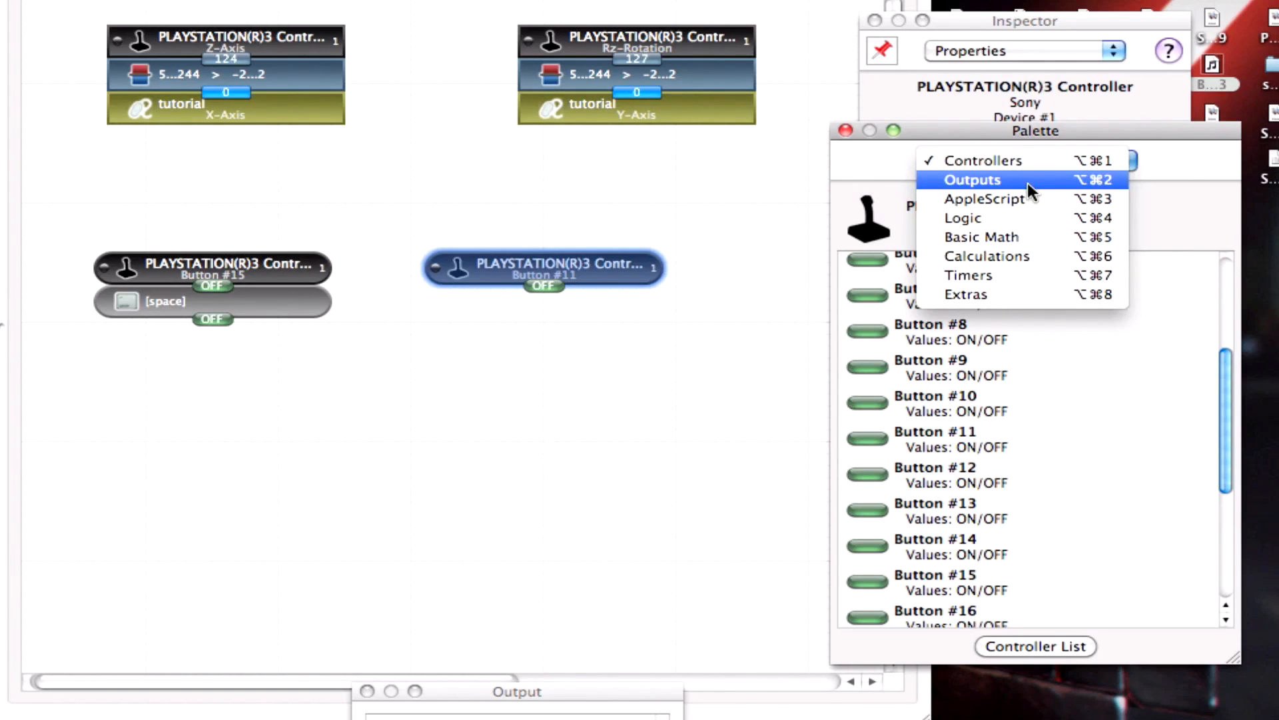
{"action": "left_click", "coordinate": [972, 180]}
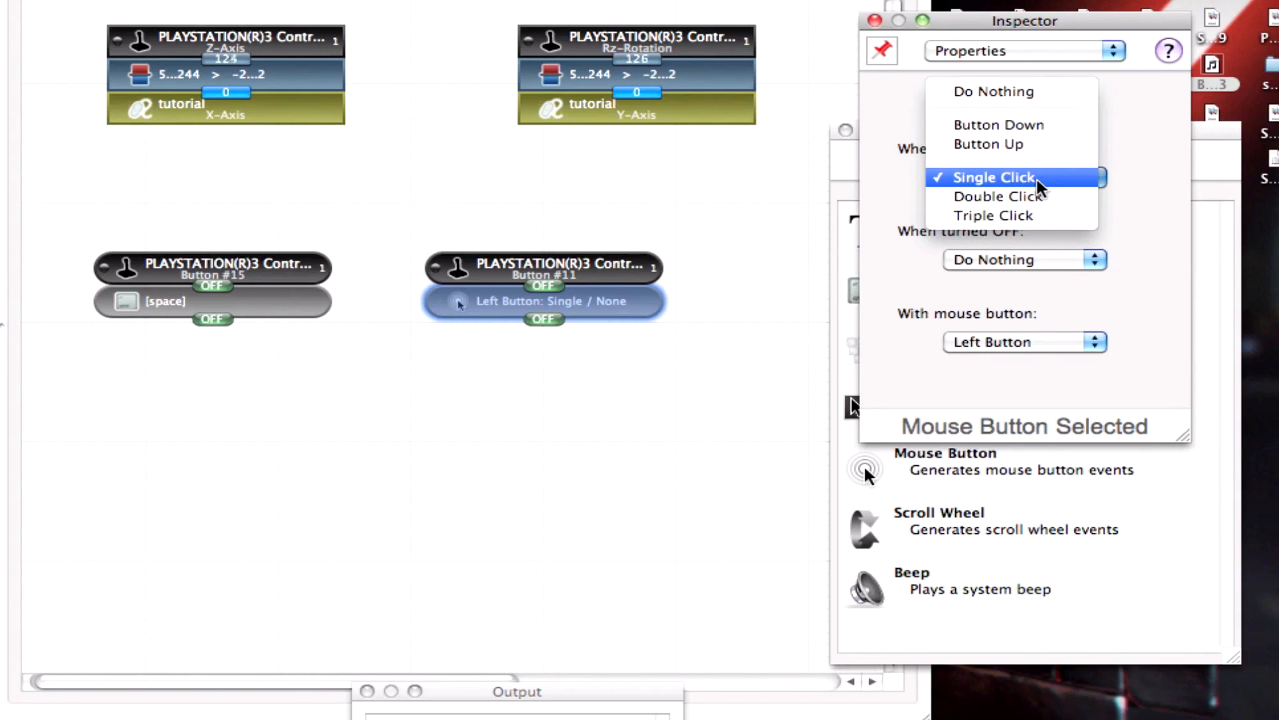
Step: Set Button #11's Mouse Button output to Right Button, Button Down when on and Button Up when off
{"action": "left_click", "coordinate": [998, 124]}
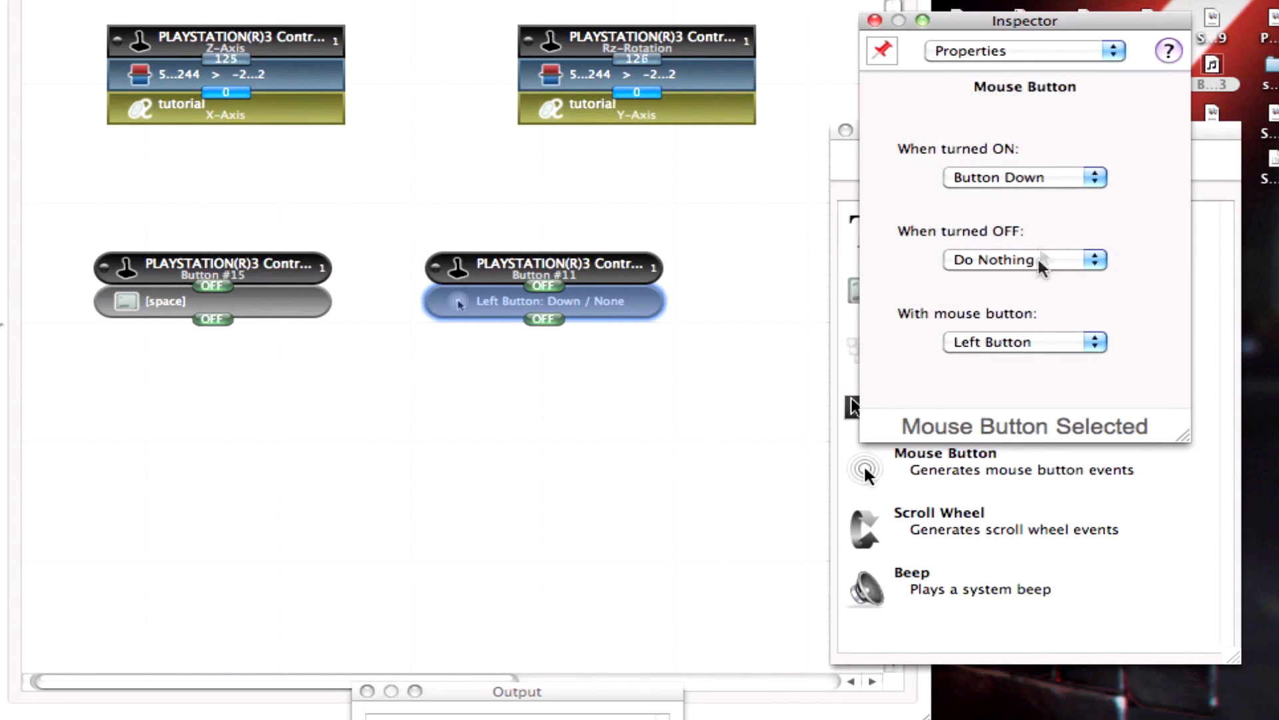
{"action": "left_click", "coordinate": [1024, 260]}
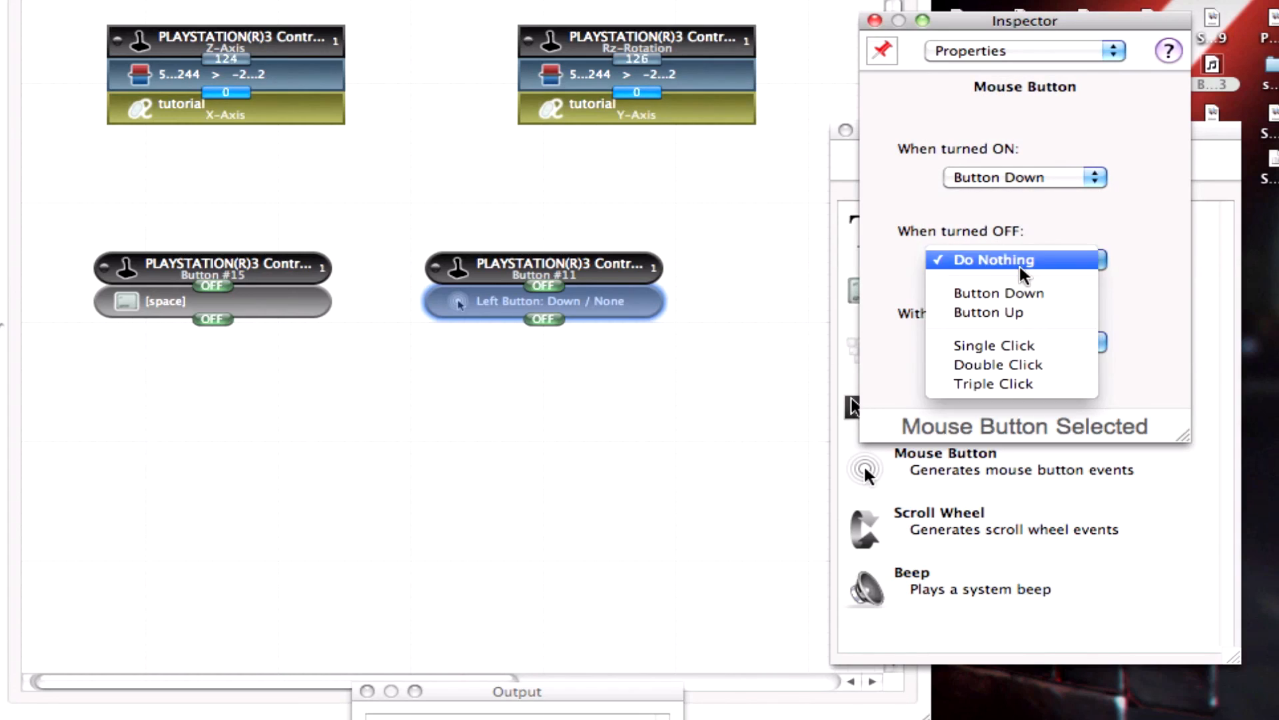
{"action": "left_click", "coordinate": [994, 260]}
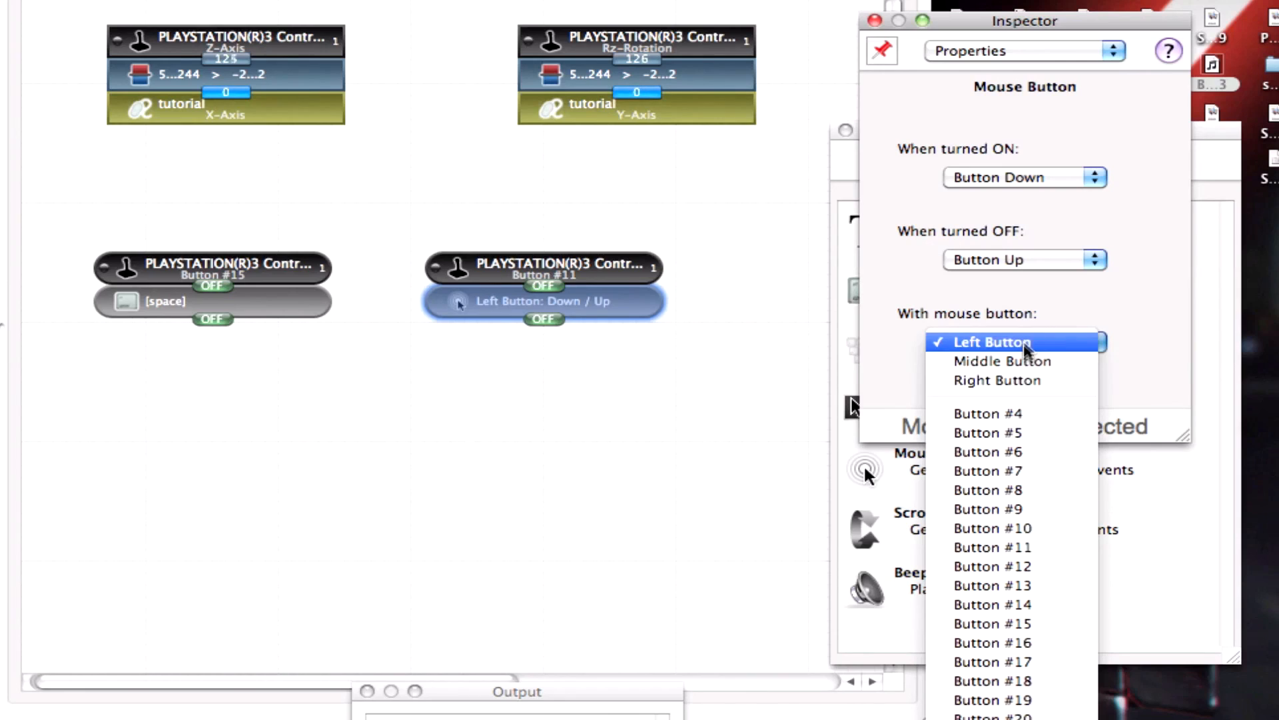
{"action": "left_click", "coordinate": [996, 380]}
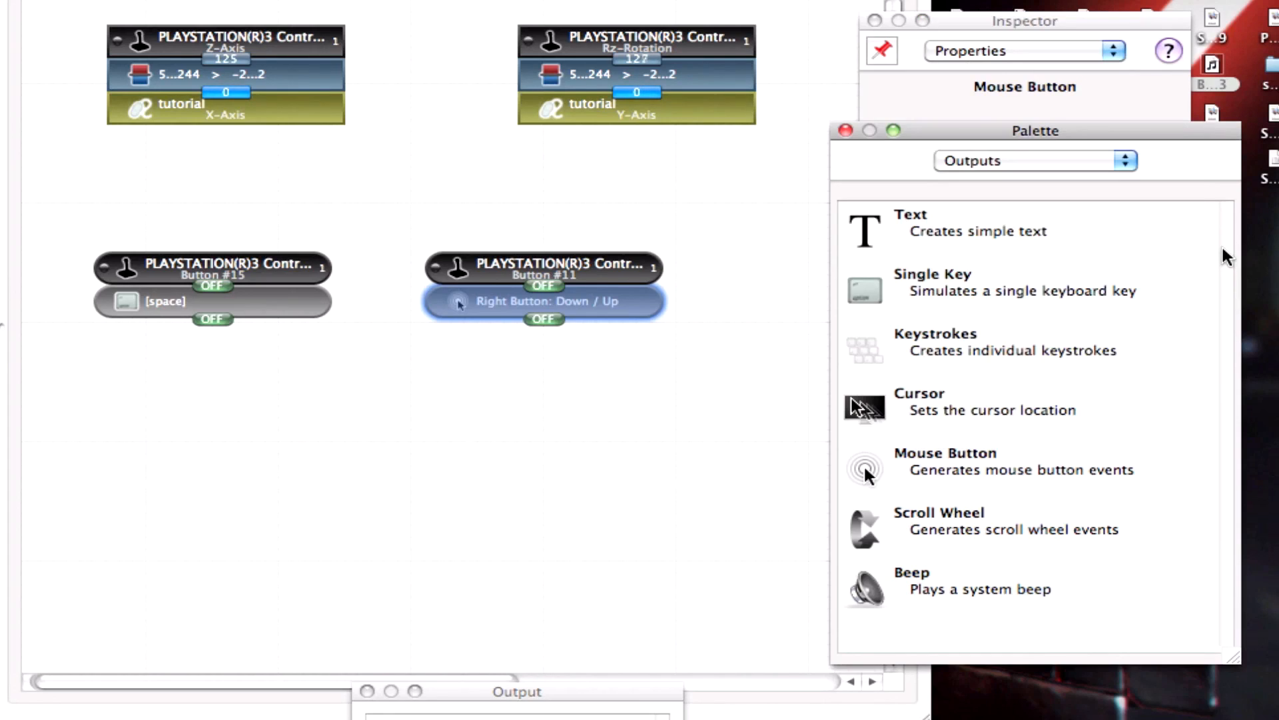
{"action": "mouse_move", "coordinate": [1037, 290]}
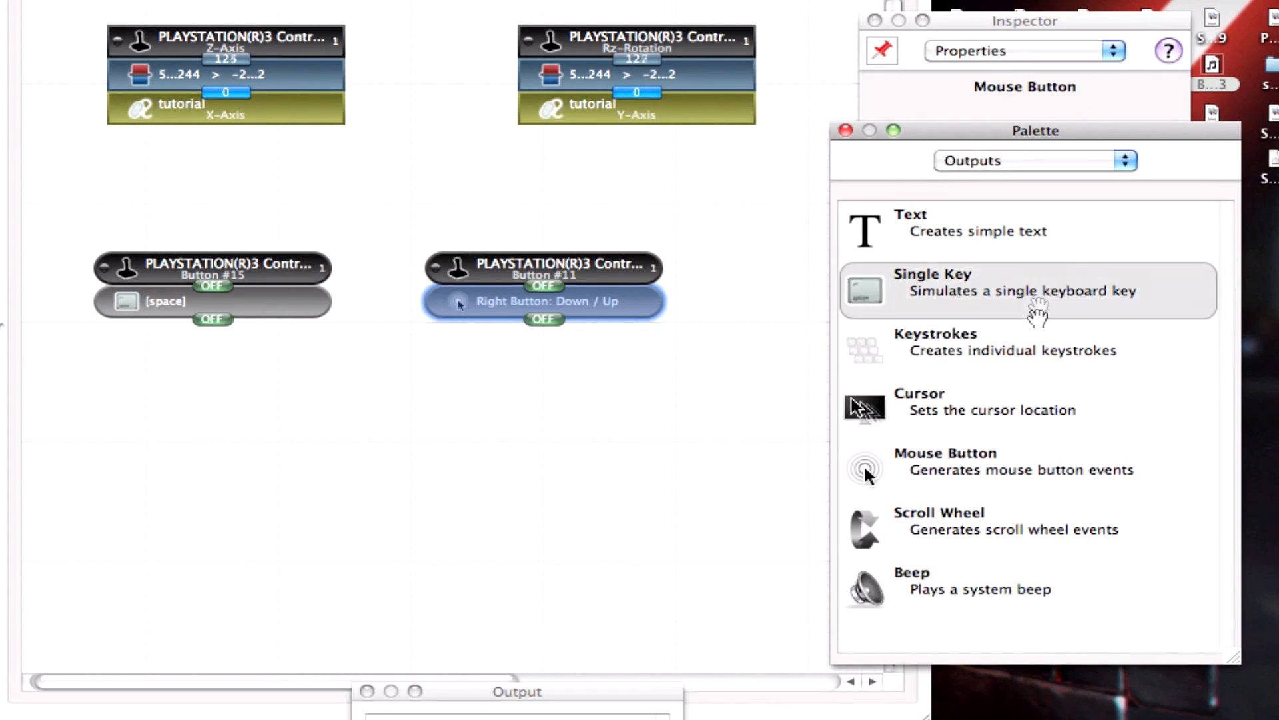
{"action": "left_click", "coordinate": [1035, 160]}
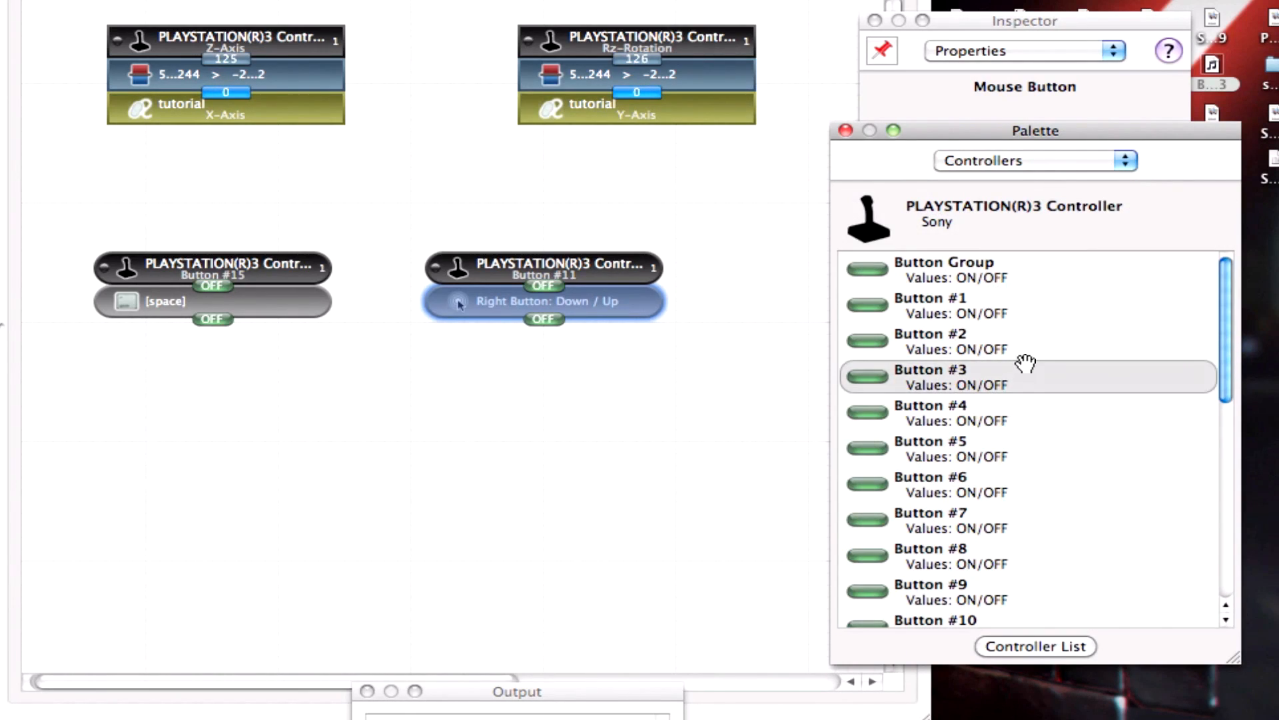
Step: Drag Button #12 from the Controllers palette onto the page and return to the Outputs palette
{"action": "scroll", "scroll_direction": "down", "scroll_amount": 3}
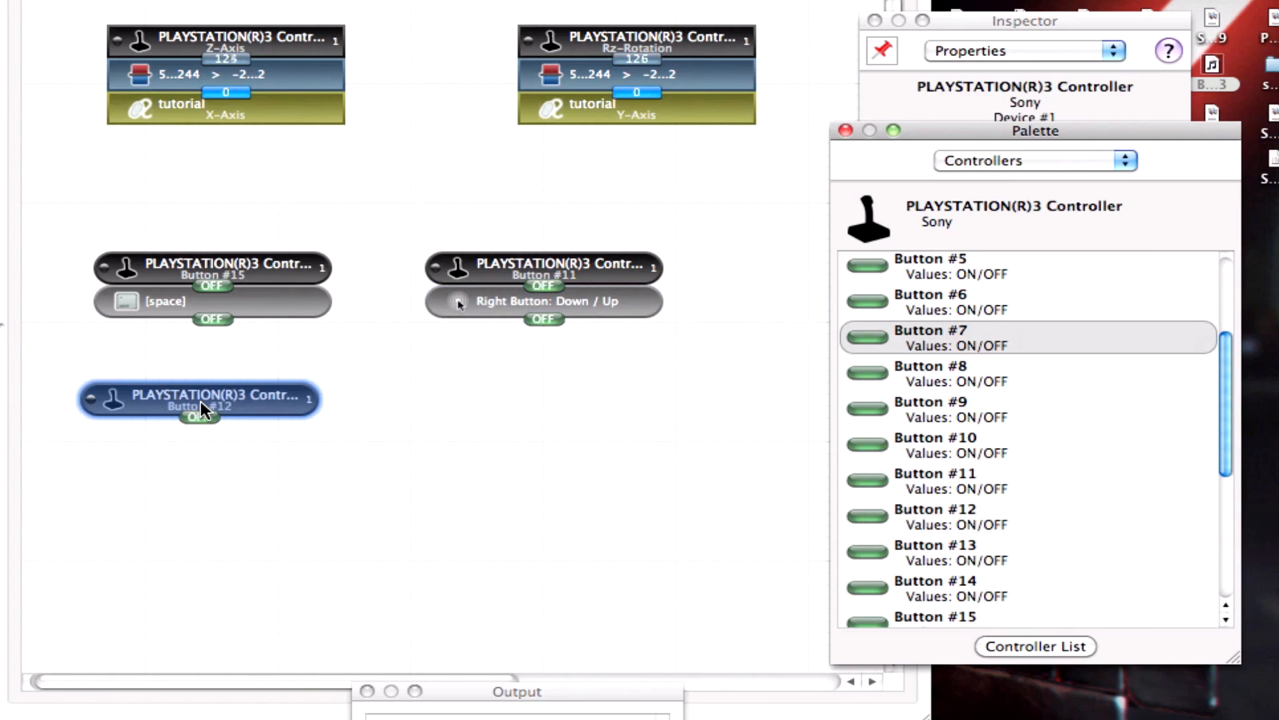
{"action": "left_click", "coordinate": [1031, 160]}
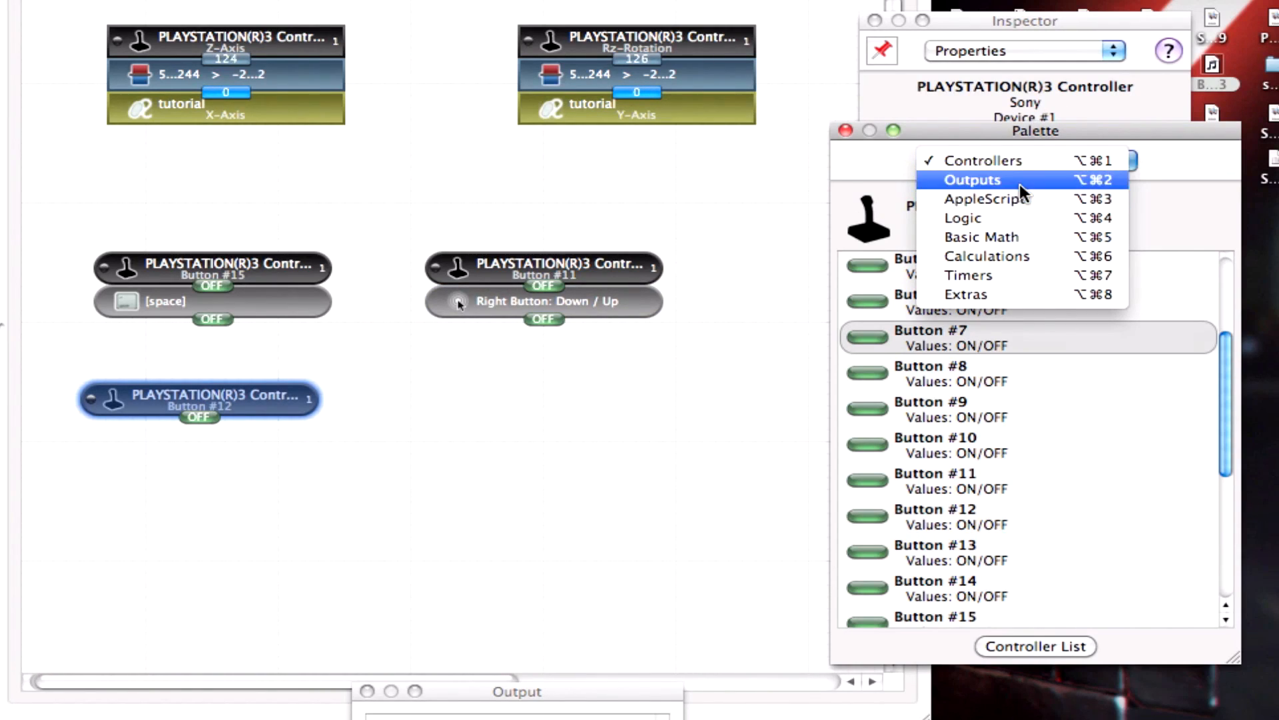
{"action": "left_click", "coordinate": [971, 180]}
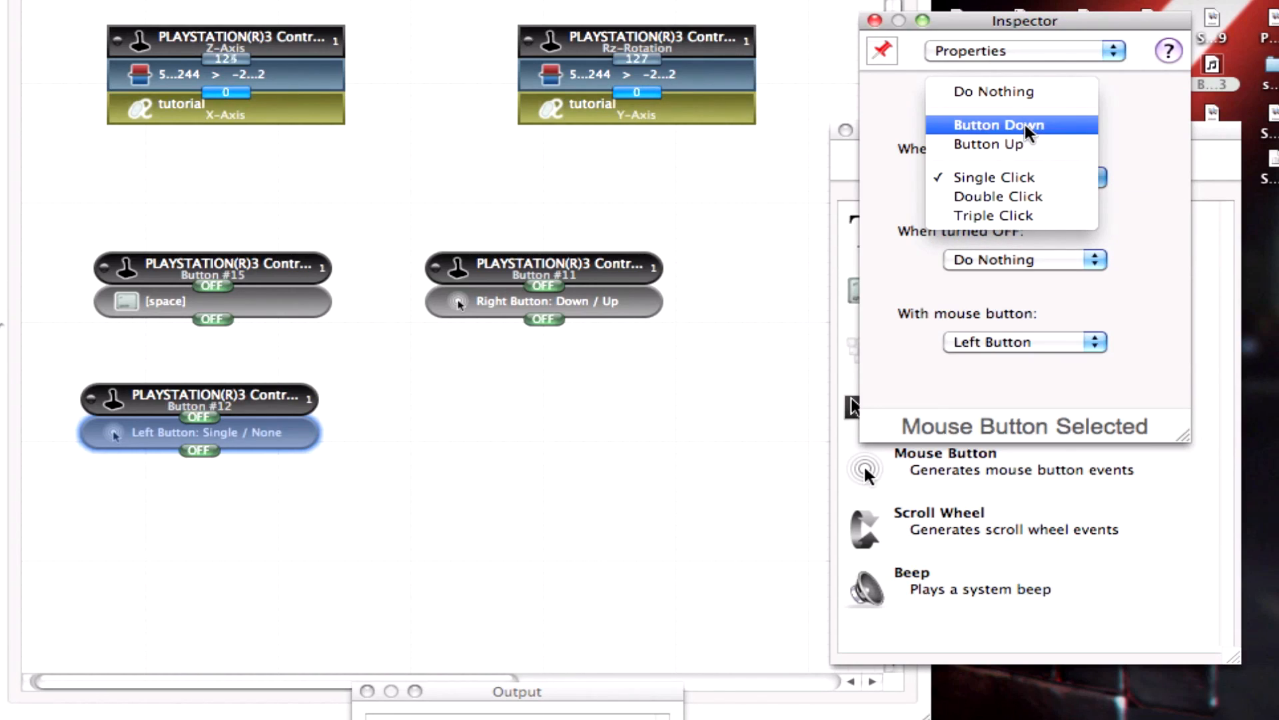
Step: Set Button #12's Mouse Button output to Left Button, Button Down when on and Button Up when off
{"action": "left_click", "coordinate": [994, 124]}
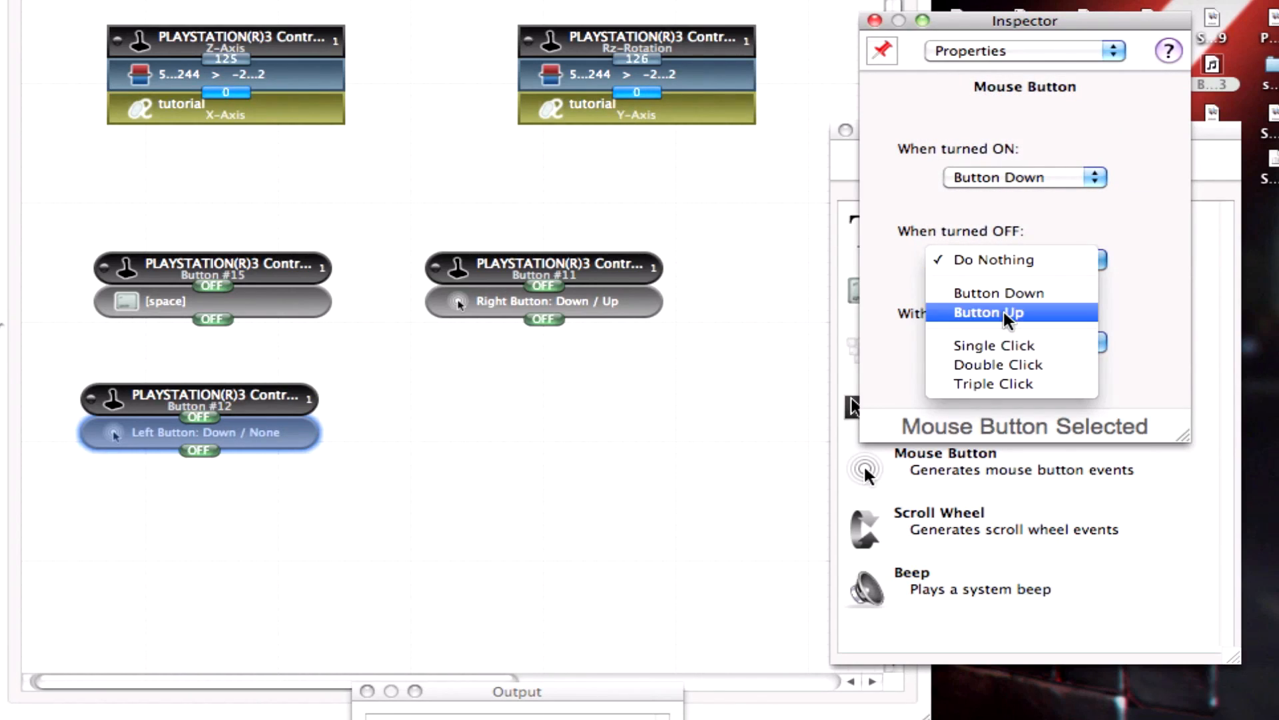
{"action": "left_click", "coordinate": [988, 312]}
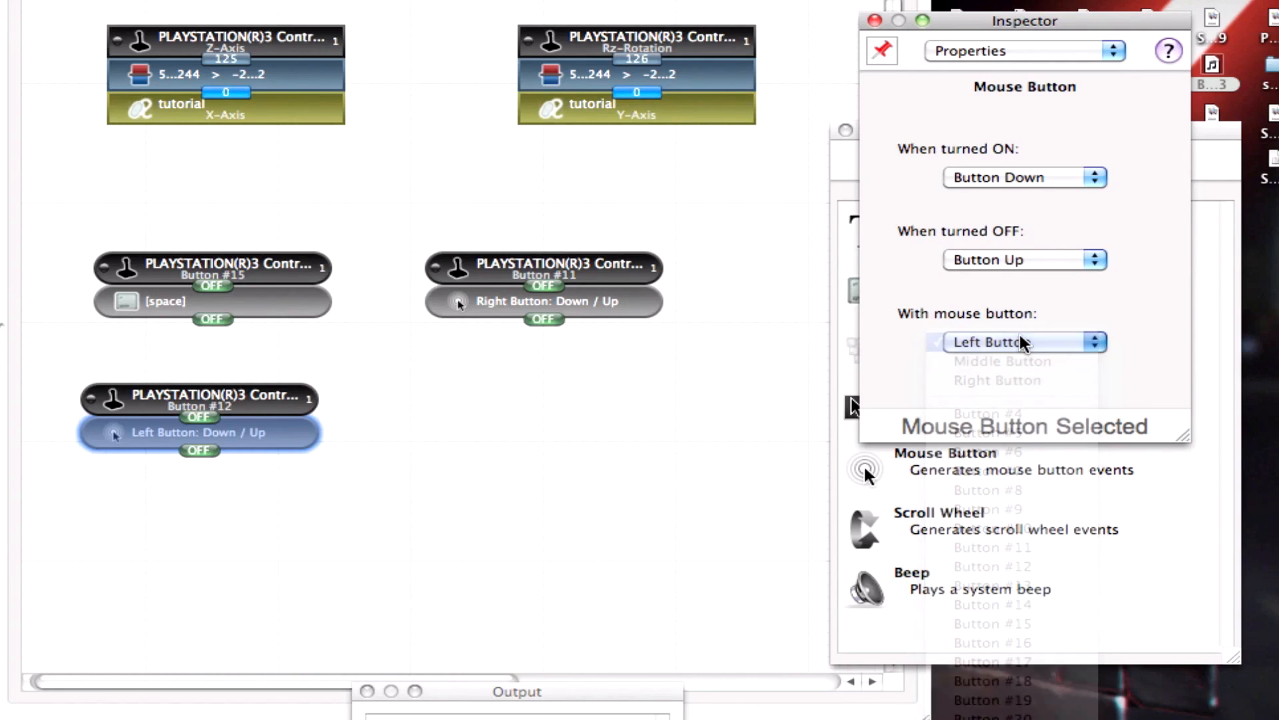
{"action": "left_click", "coordinate": [1019, 343]}
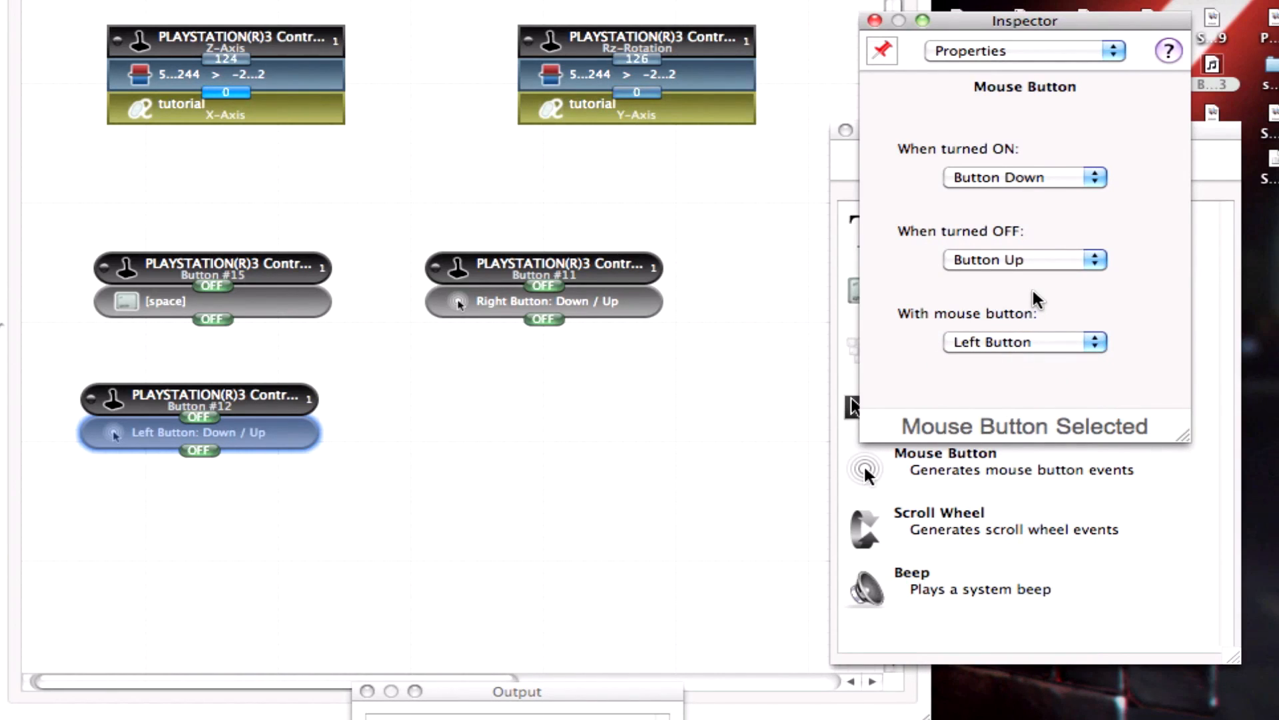